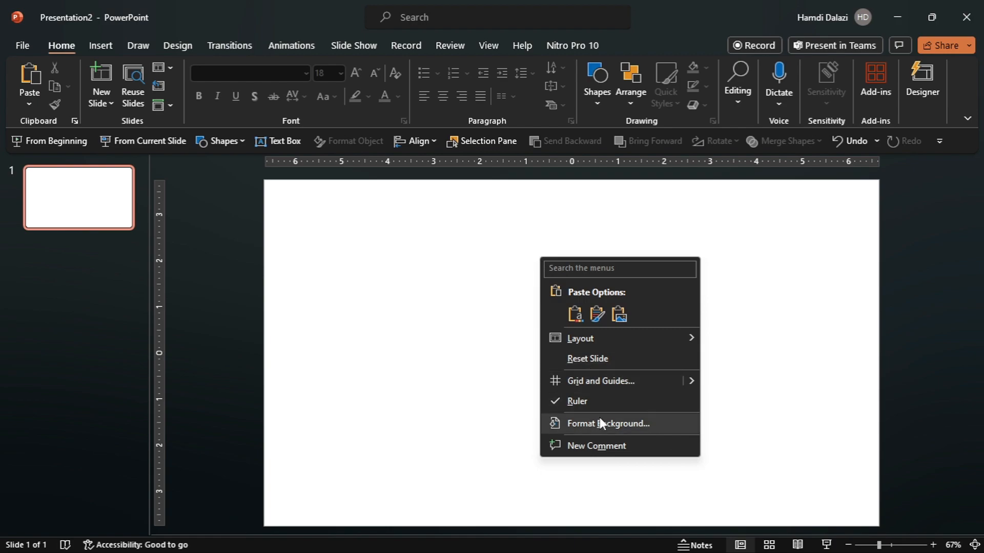
Fill the slide background with solid black through Format Background.
{"action": "left_click", "coordinate": [606, 424]}
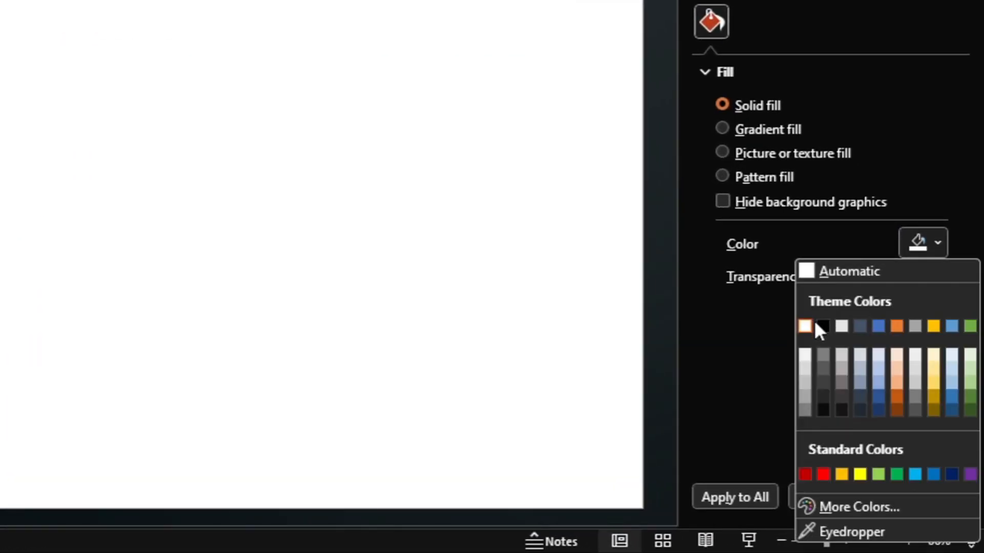
{"action": "left_click", "coordinate": [824, 326]}
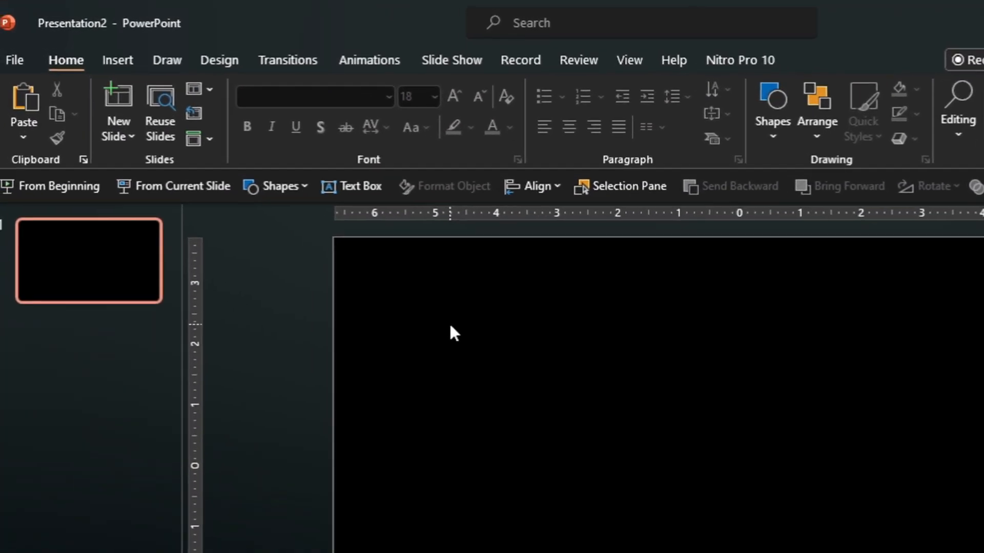
Draw a line with a radial gradient outline whose end stop is 100% transparent.
{"action": "left_click", "coordinate": [279, 186]}
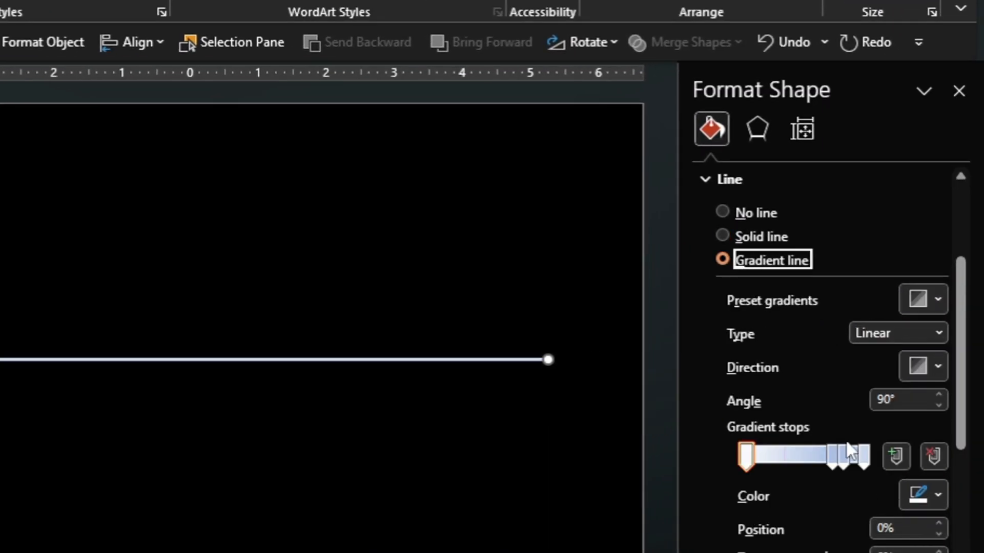
{"action": "left_click", "coordinate": [937, 495]}
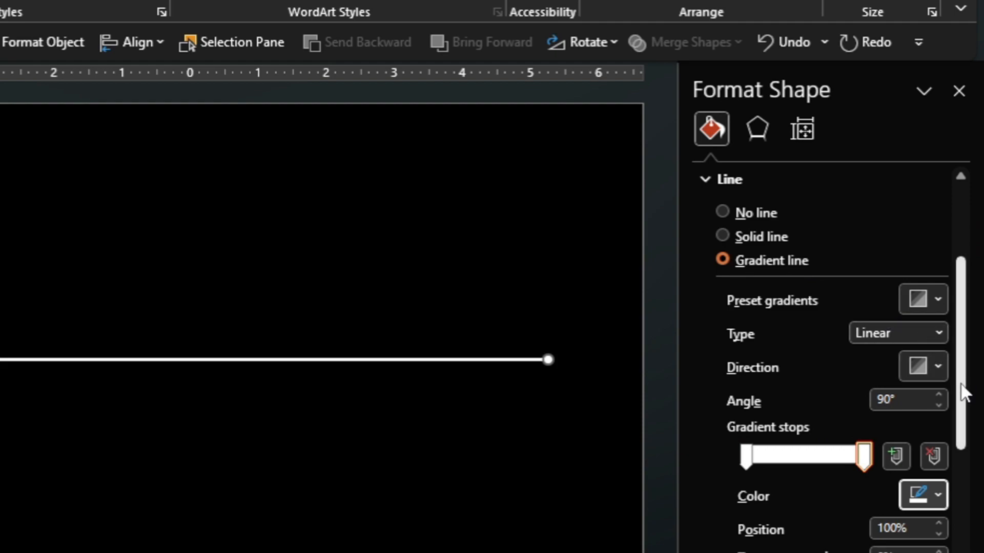
{"action": "left_click", "coordinate": [937, 227]}
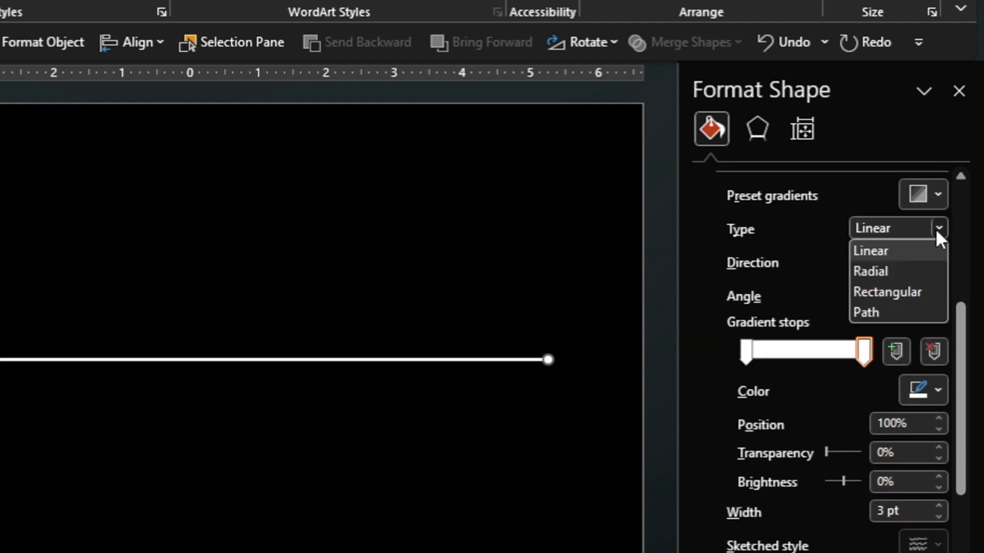
{"action": "left_click", "coordinate": [871, 270]}
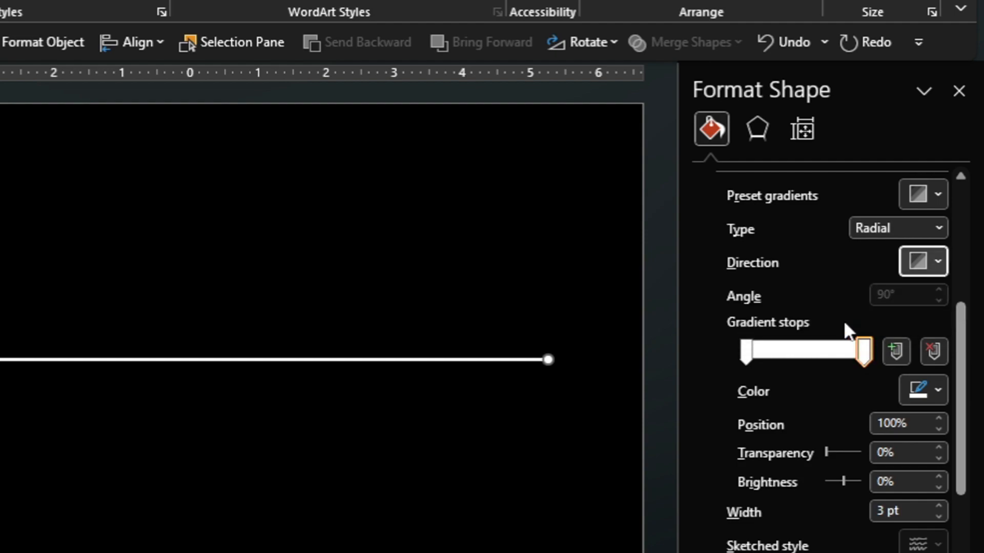
{"action": "left_click", "coordinate": [903, 453]}
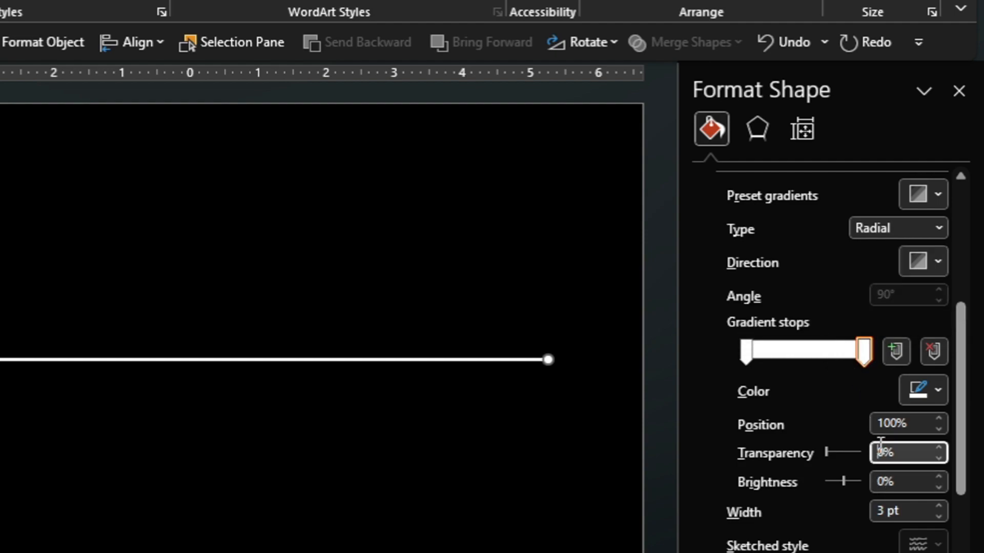
{"action": "type", "text": "100%"}
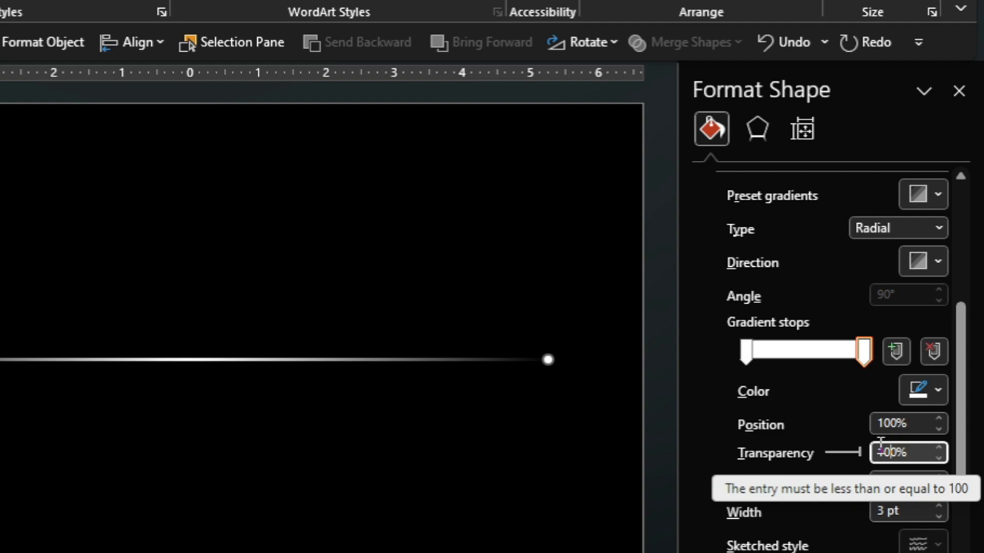
{"action": "left_click", "coordinate": [959, 90]}
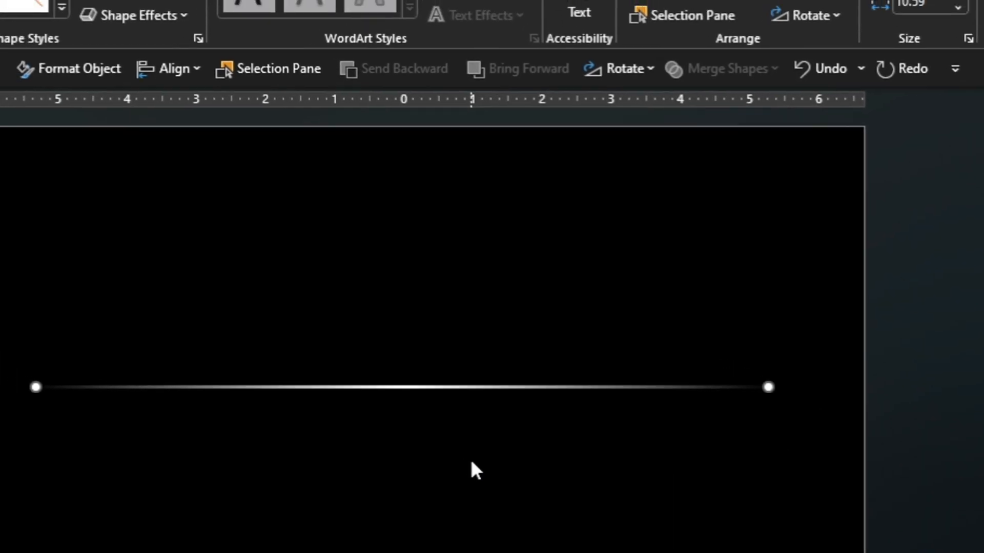
{"action": "left_click", "coordinate": [331, 139]}
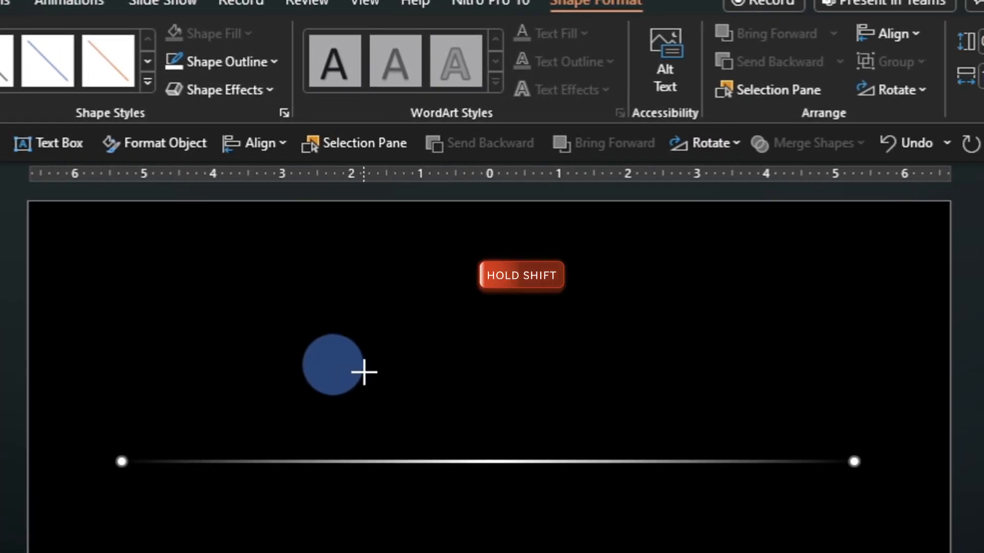
Draw a white circle above the line and reshape two copies into arcs.
{"action": "left_click", "coordinate": [212, 32]}
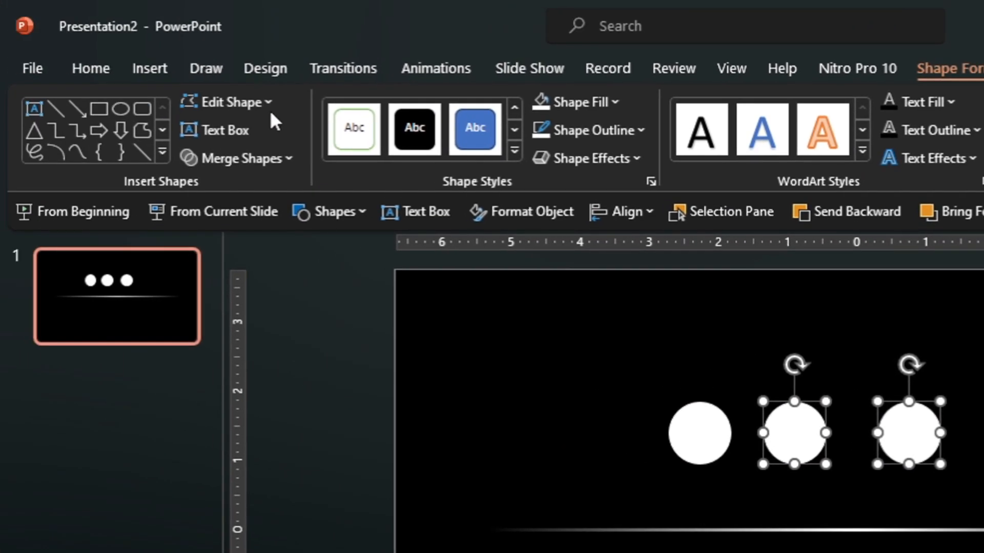
{"action": "left_click", "coordinate": [228, 102]}
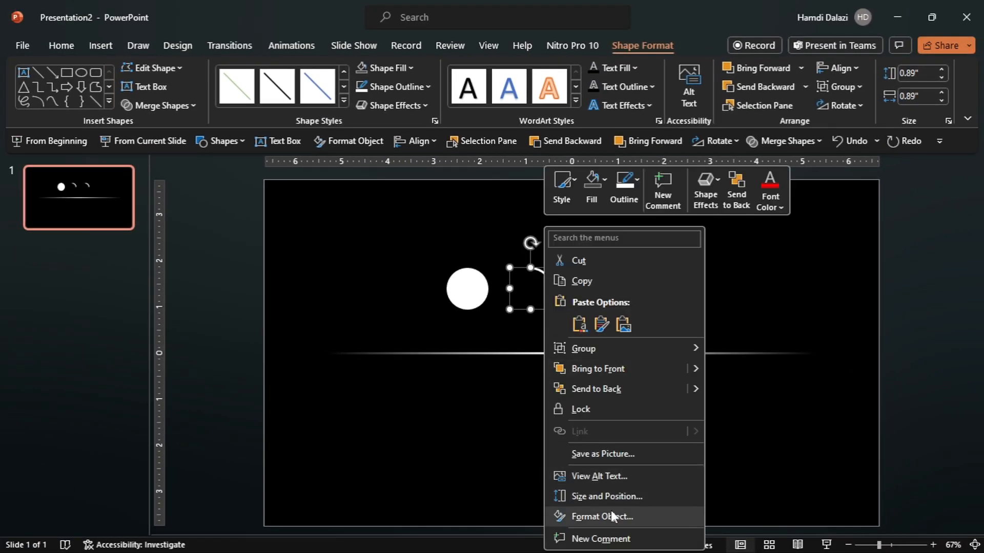
Style the arcs around the dot and move the grouped icon onto the line's centre.
{"action": "left_click", "coordinate": [601, 516]}
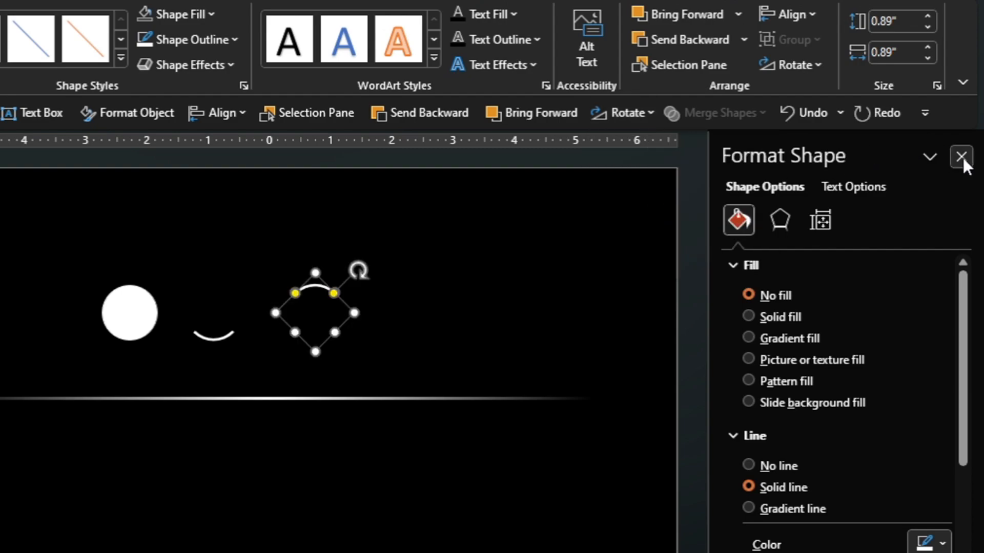
{"action": "left_click", "coordinate": [961, 157]}
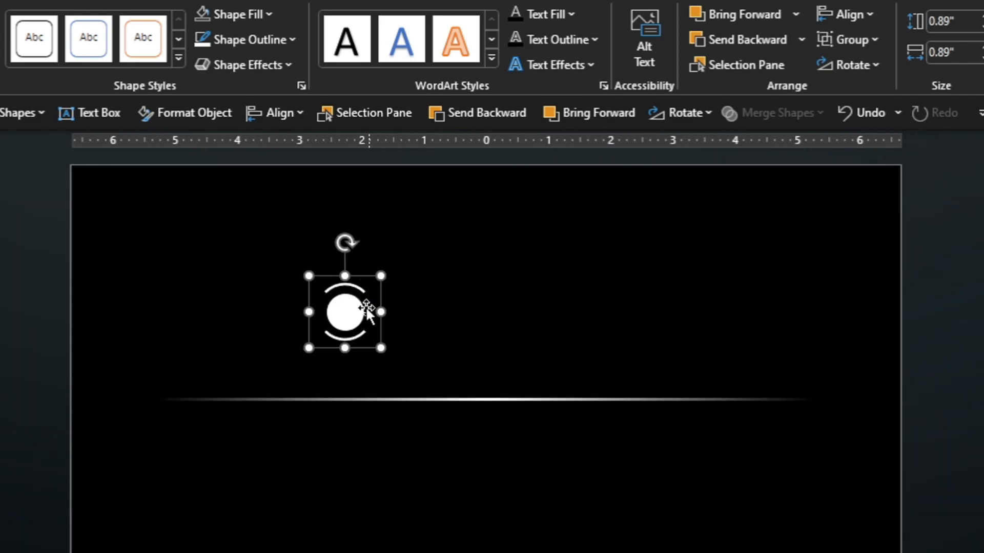
{"action": "left_click_drag", "start_coordinate": [345, 312], "coordinate": [486, 395]}
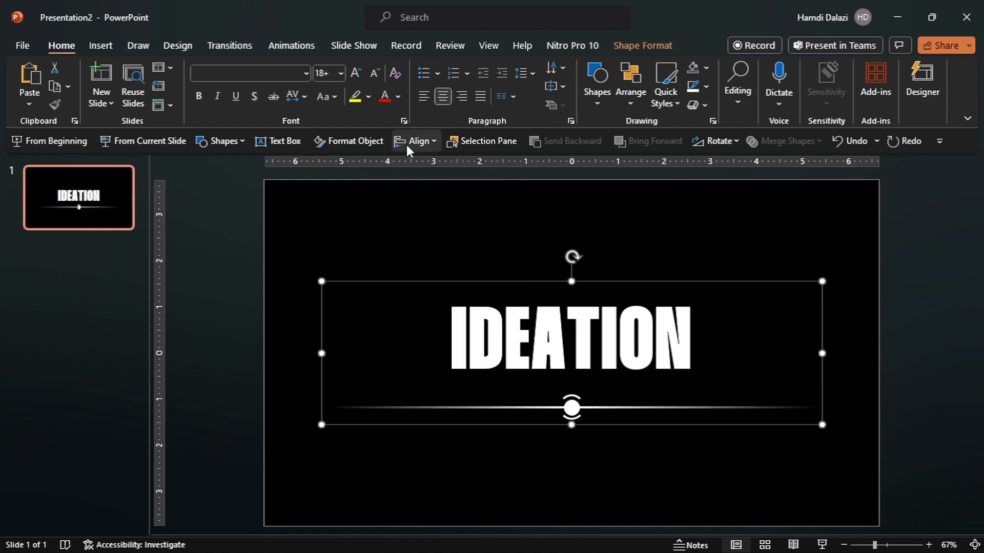
{"action": "mouse_move", "coordinate": [450, 234]}
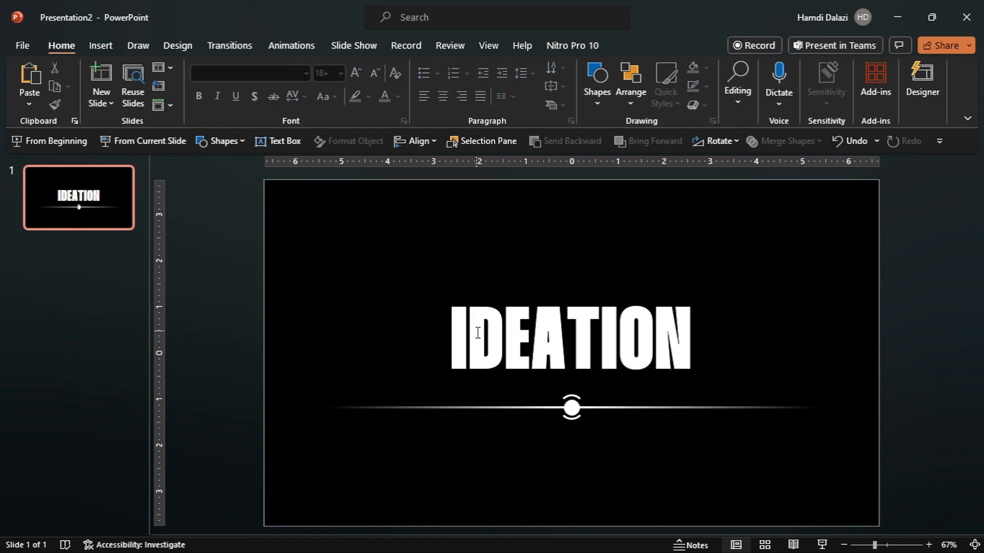
Select the IDEATION title box for alignment.
{"action": "left_click", "coordinate": [570, 339]}
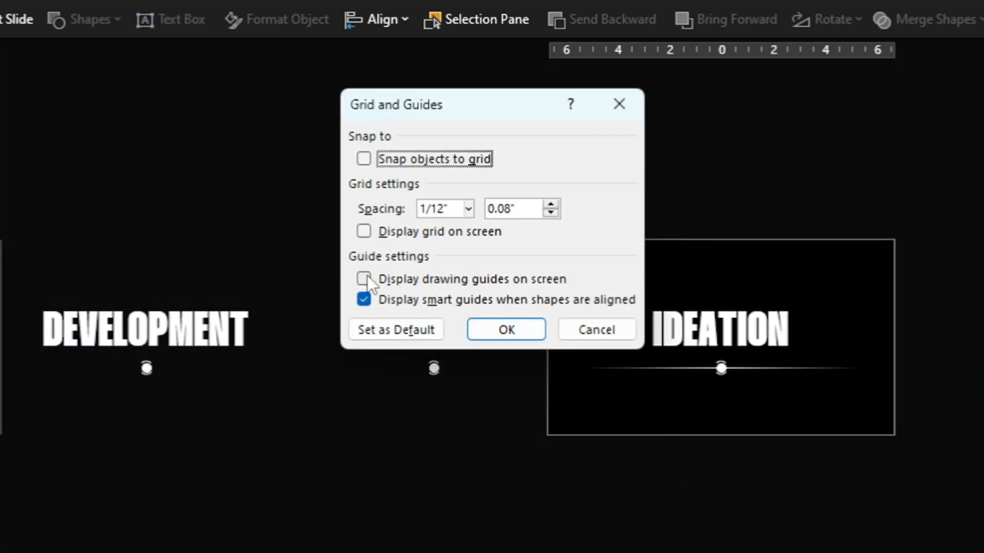
Turn on drawing guides and align the title groups at the same height.
{"action": "left_click", "coordinate": [505, 329]}
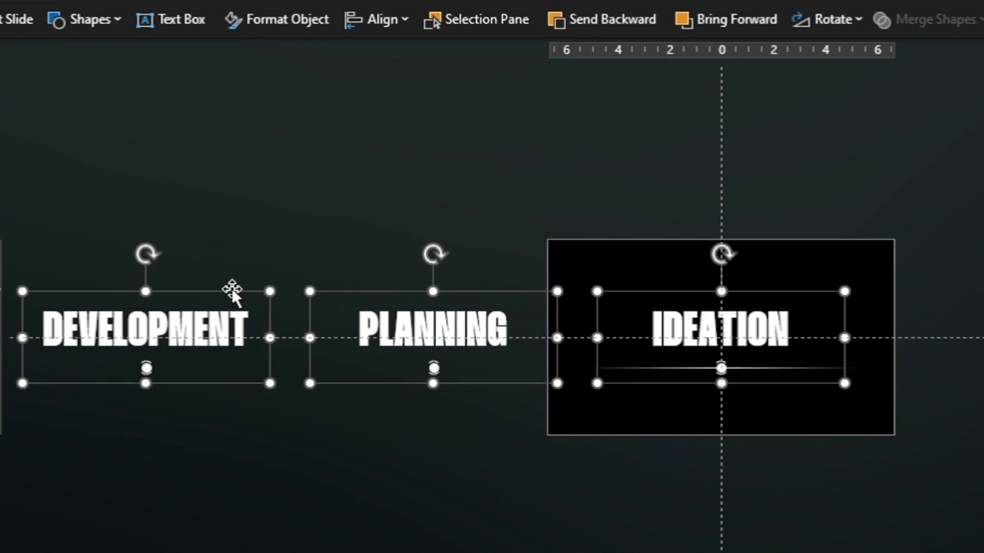
{"action": "left_click_drag", "start_coordinate": [232, 295], "coordinate": [496, 308]}
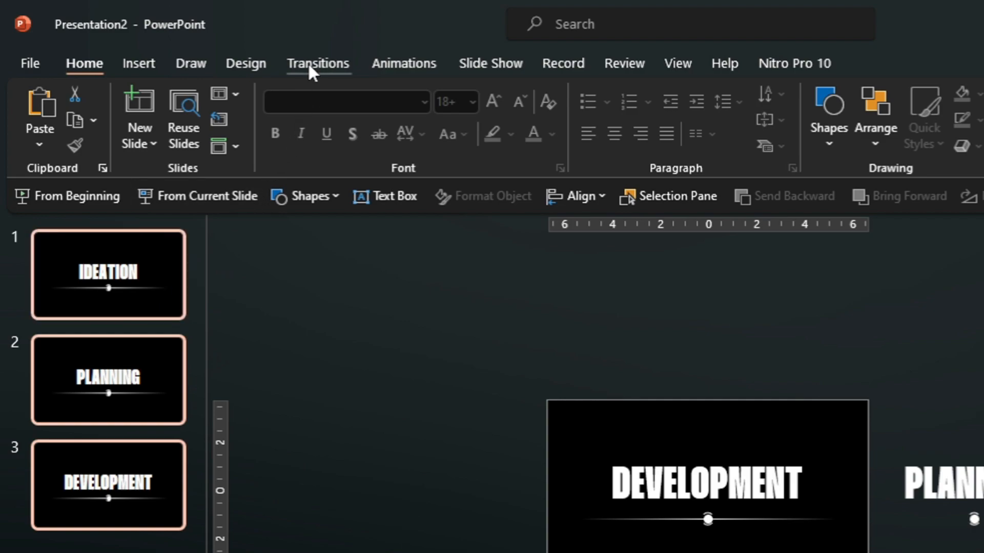
Apply the Morph transition to all slides and return to the IDEATION slide.
{"action": "left_click", "coordinate": [317, 62]}
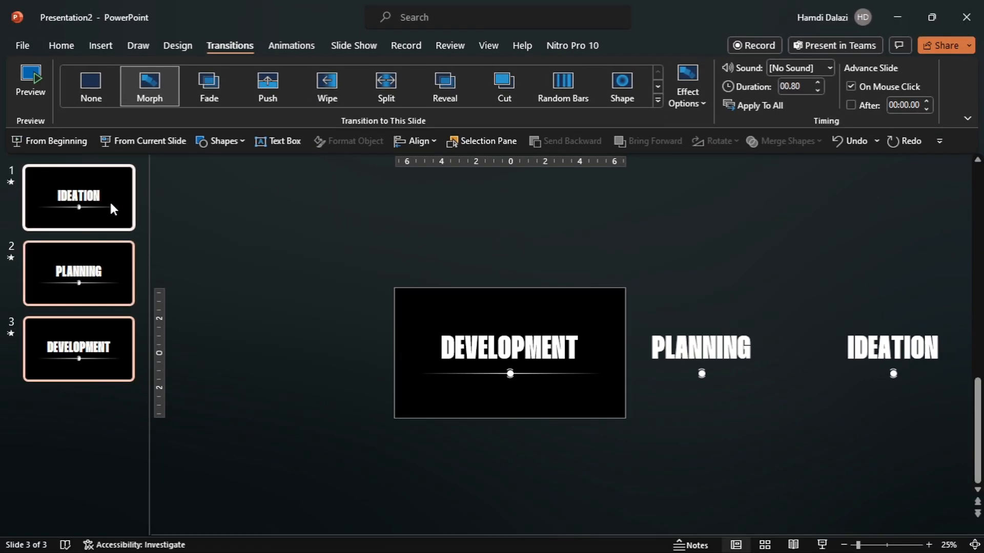
{"action": "left_click", "coordinate": [221, 140]}
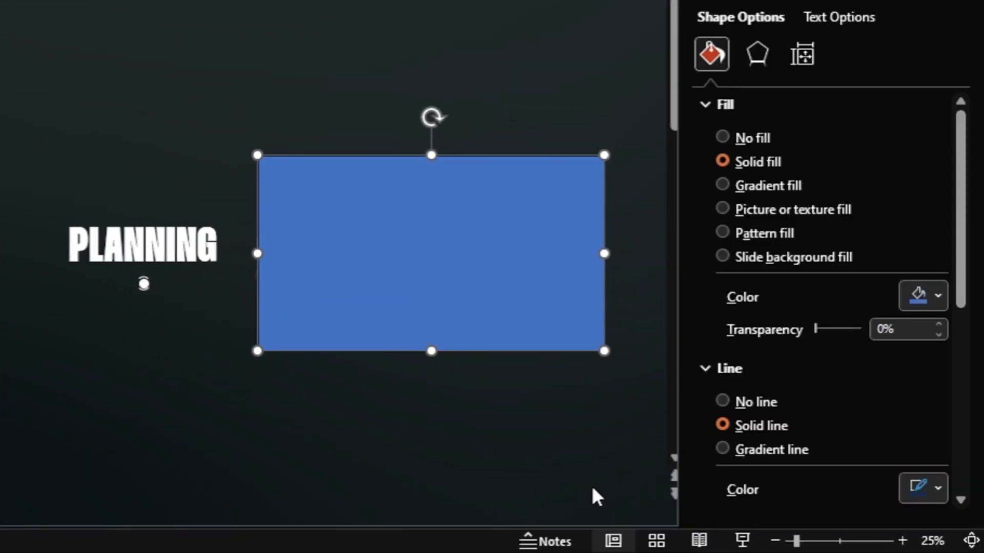
Give the full-slide rectangle no outline and a black gradient fill.
{"action": "left_click", "coordinate": [722, 402]}
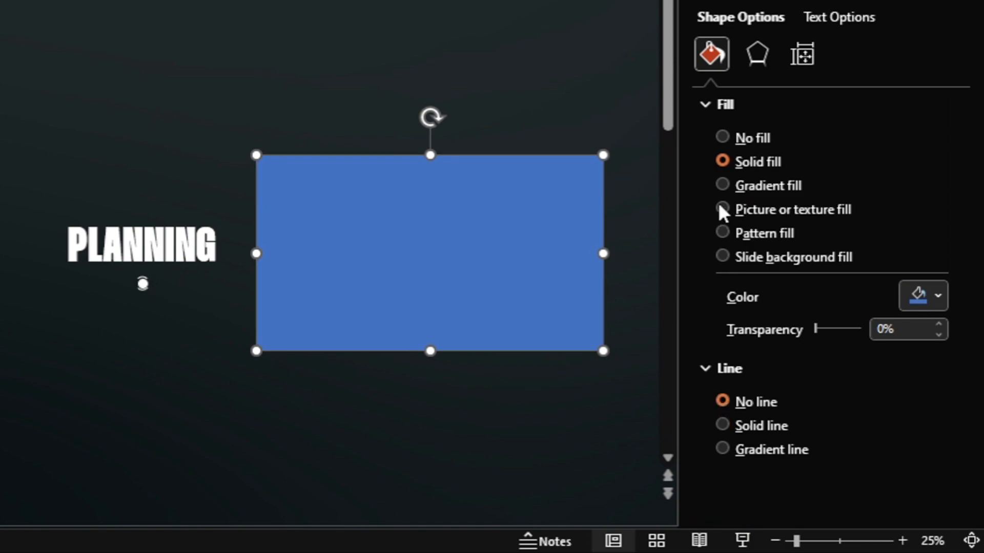
{"action": "left_click", "coordinate": [723, 185]}
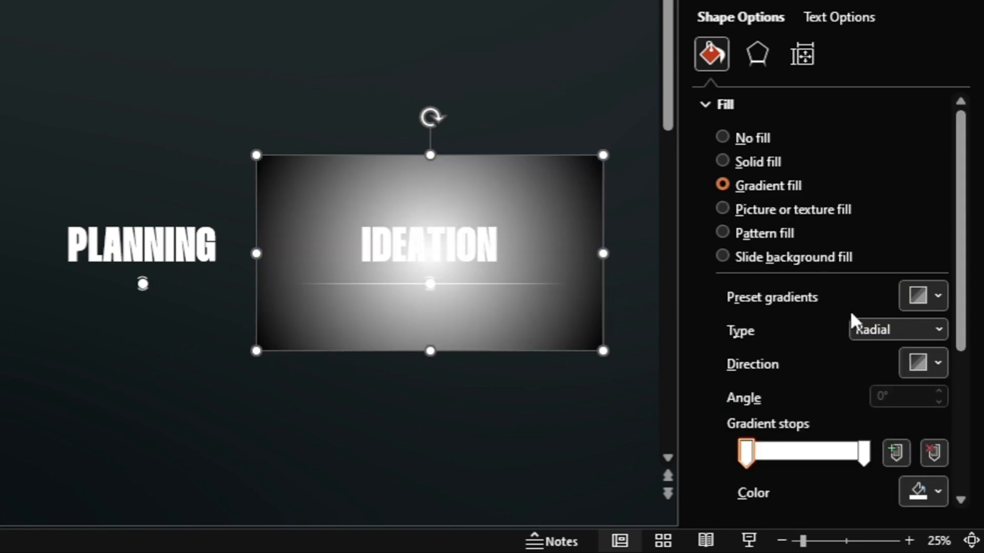
{"action": "scroll", "scroll_direction": "down", "scroll_amount": 3}
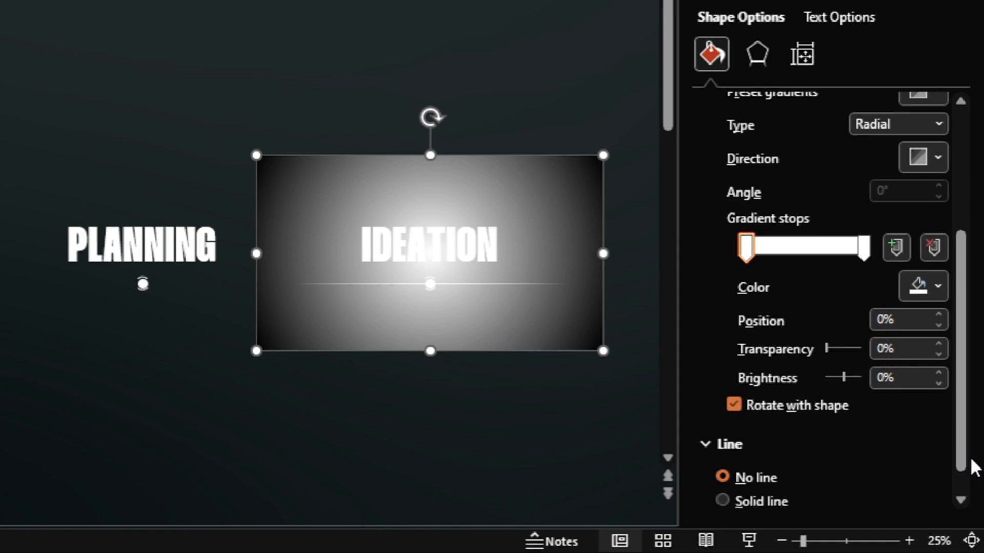
{"action": "left_click", "coordinate": [935, 286]}
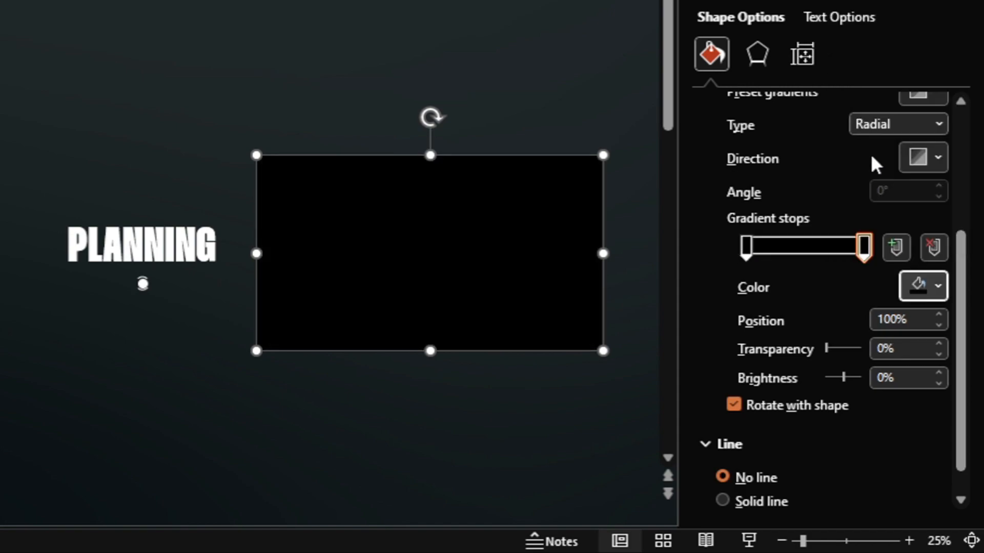
Set the centre stop to 100% transparency, shift the outer stop, then show PLANNING.
{"action": "left_click", "coordinate": [746, 247]}
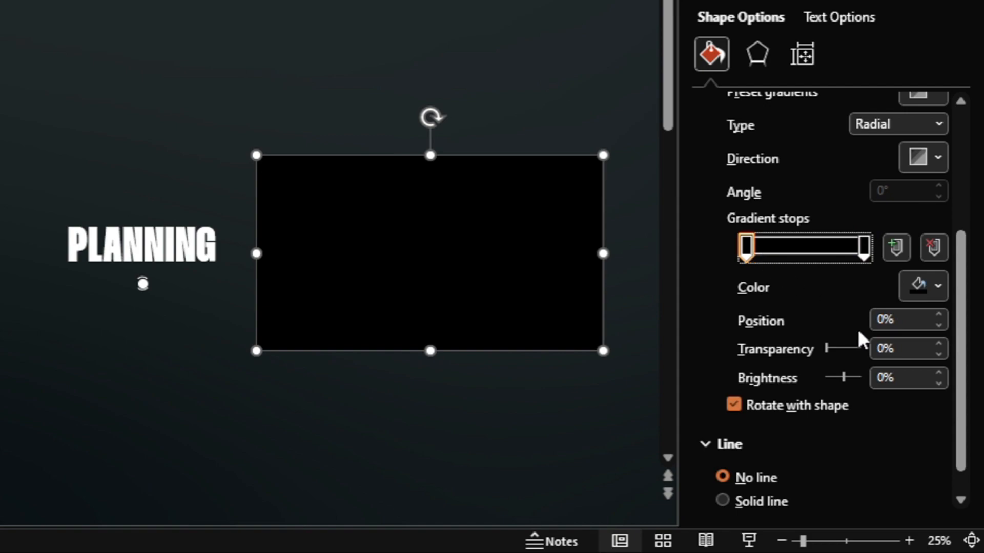
{"action": "type", "text": "100"}
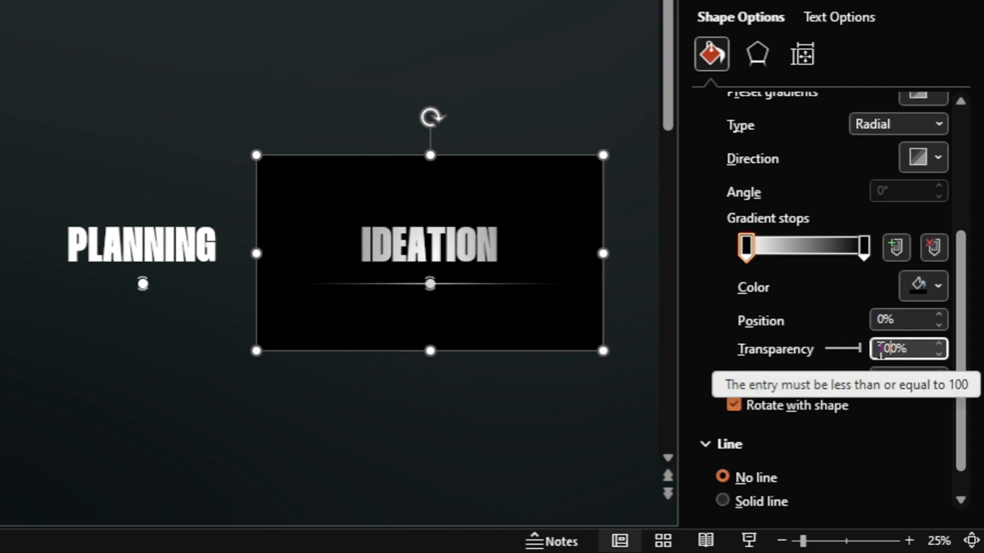
{"action": "left_click", "coordinate": [864, 246]}
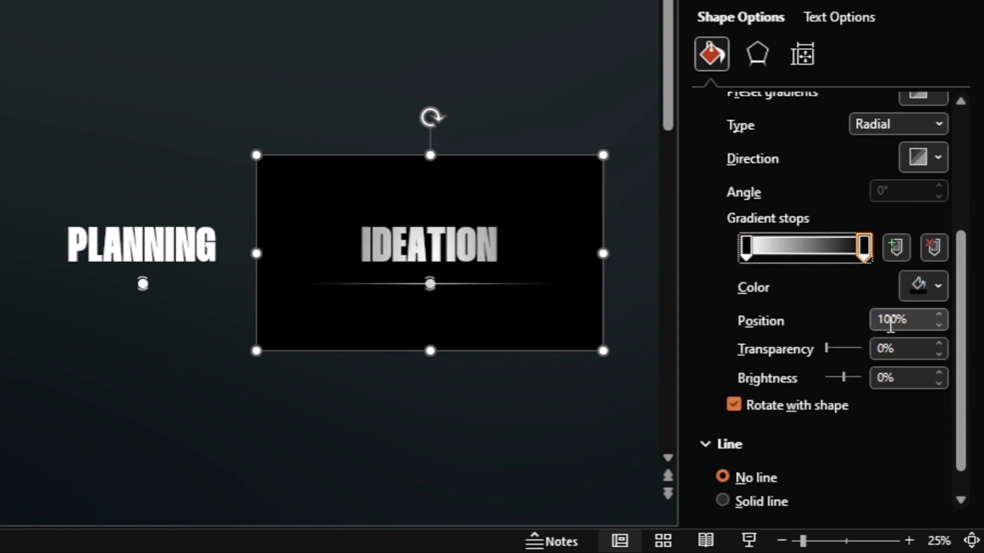
{"action": "left_click_drag", "start_coordinate": [861, 247], "coordinate": [828, 246]}
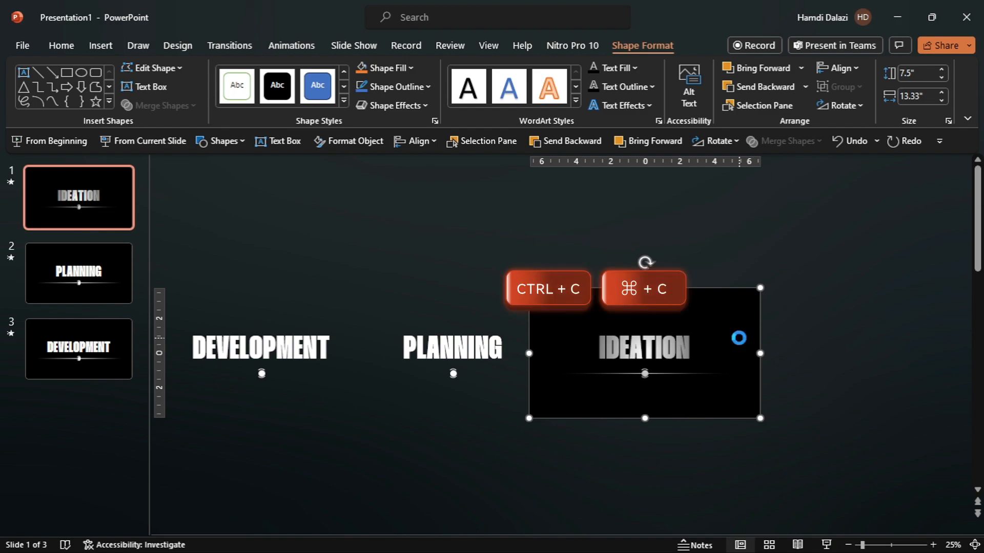
{"action": "left_click", "coordinate": [78, 273]}
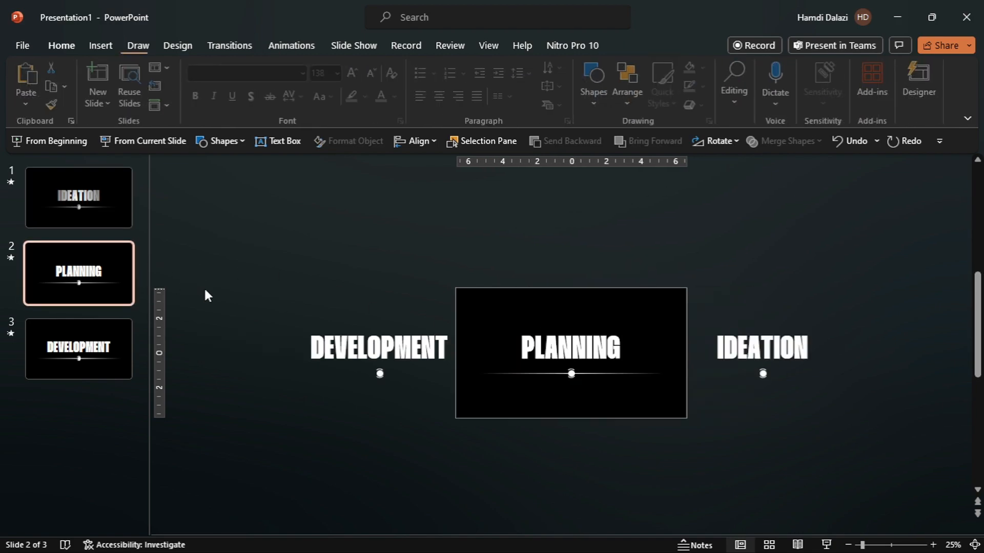